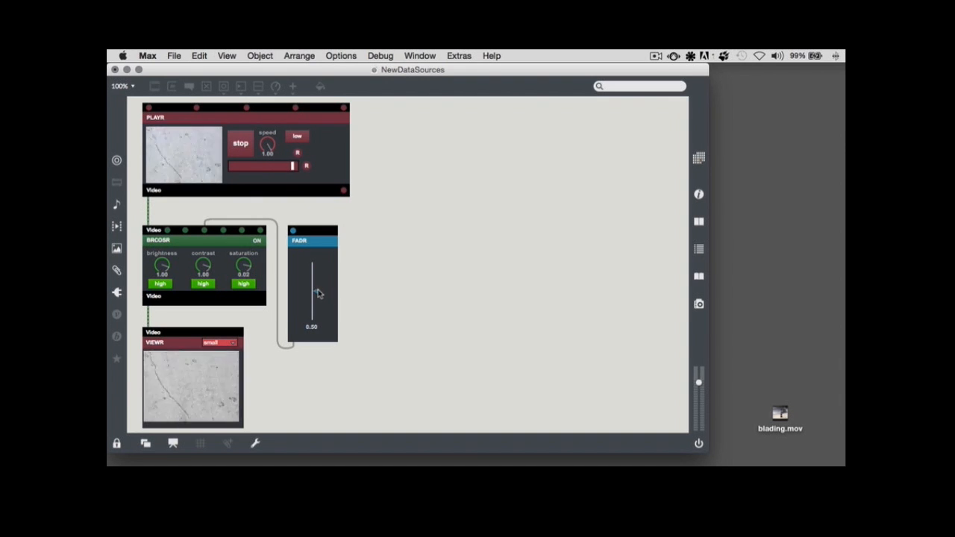
- Drag the FADR slider up from 0.00 to about 0.57 while the skating clip plays
drag(310, 287, 313, 320)
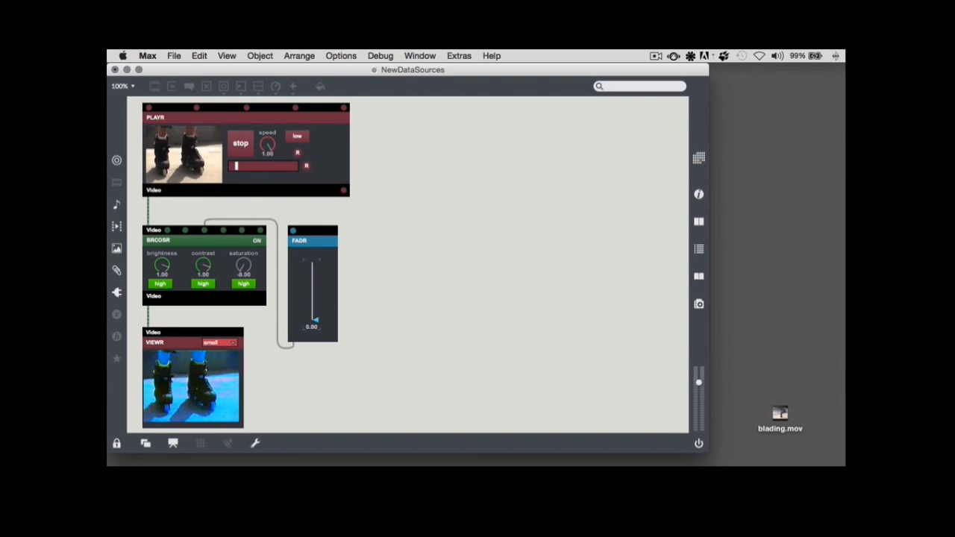
drag(314, 319, 313, 289)
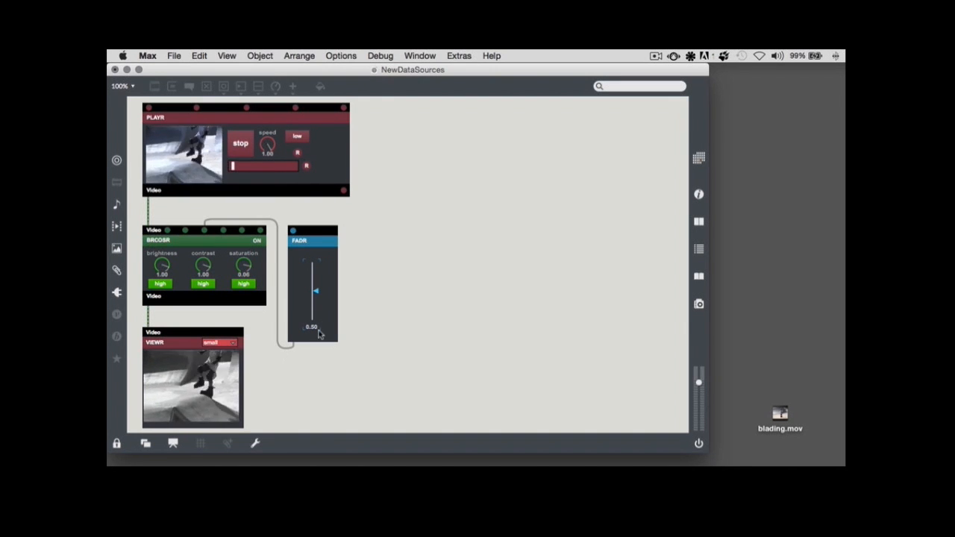
drag(315, 291, 314, 319)
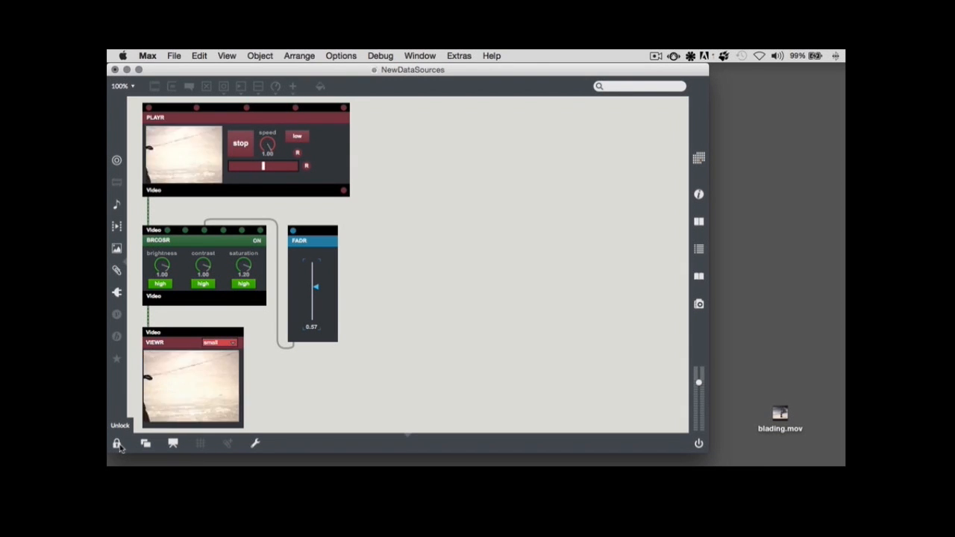
- Unlock the patch and route PLAYR's video outlet into the FADR inlet so the fader follows the video
click(117, 443)
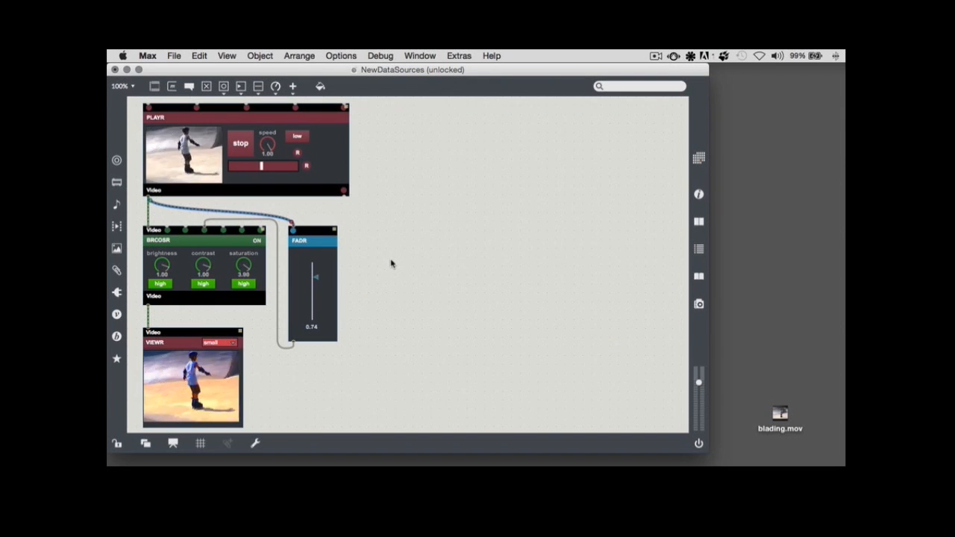
drag(313, 278, 314, 294)
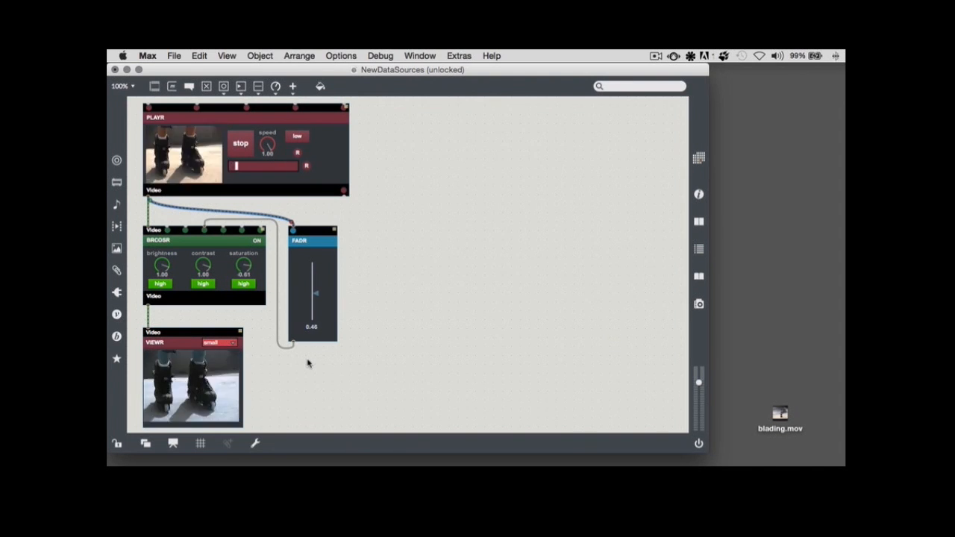
drag(311, 292, 312, 282)
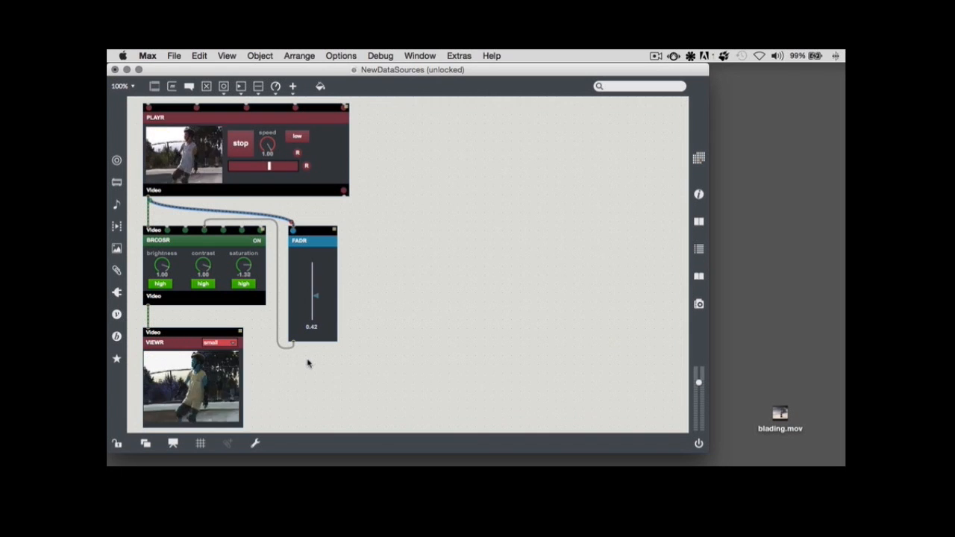
drag(313, 296, 314, 286)
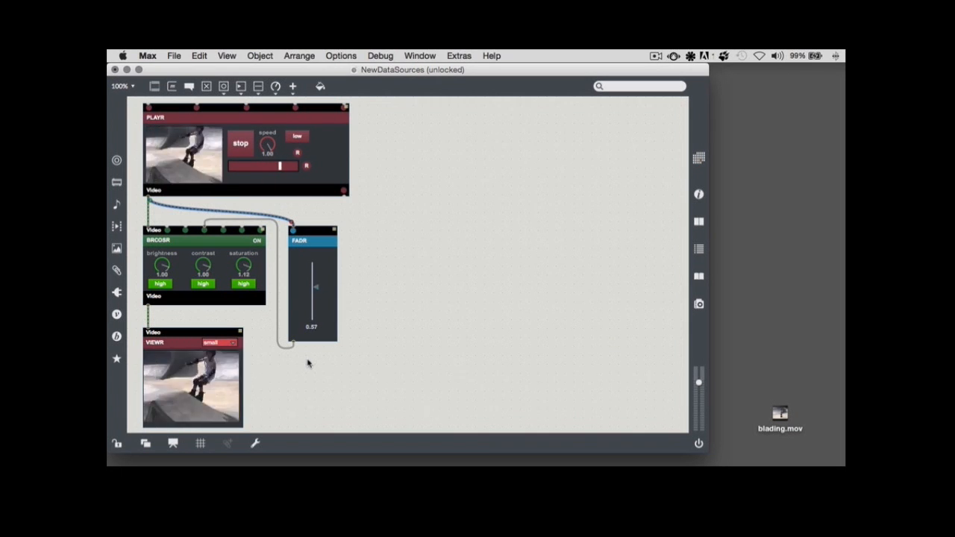
drag(312, 287, 312, 277)
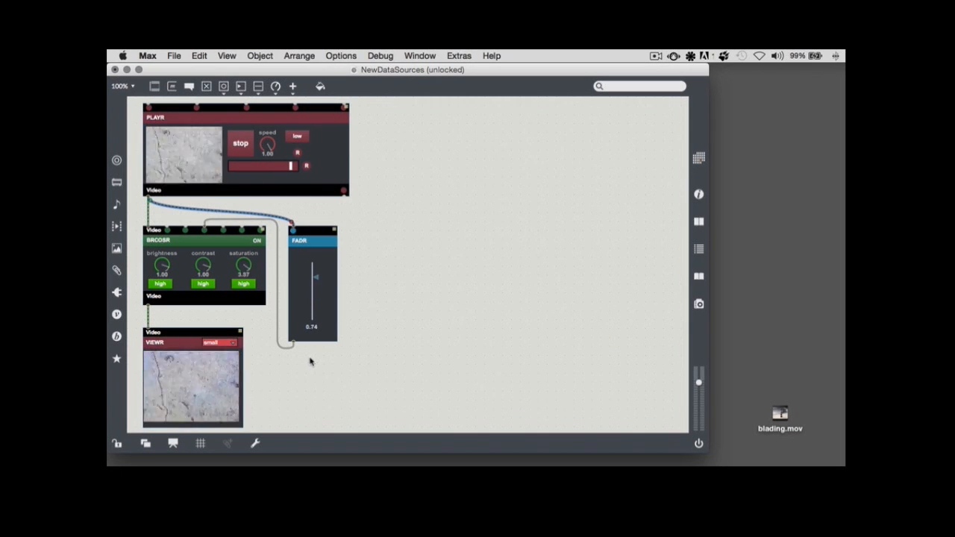
drag(313, 278, 312, 289)
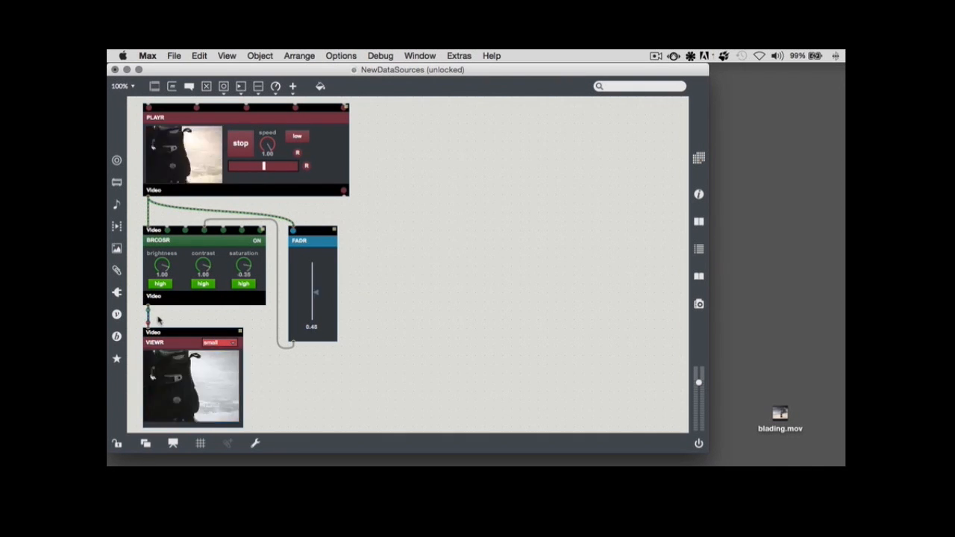
- Patch the FADR outlet into the VIEWR inlet, replacing the BRCOSR feed
drag(312, 295, 312, 276)
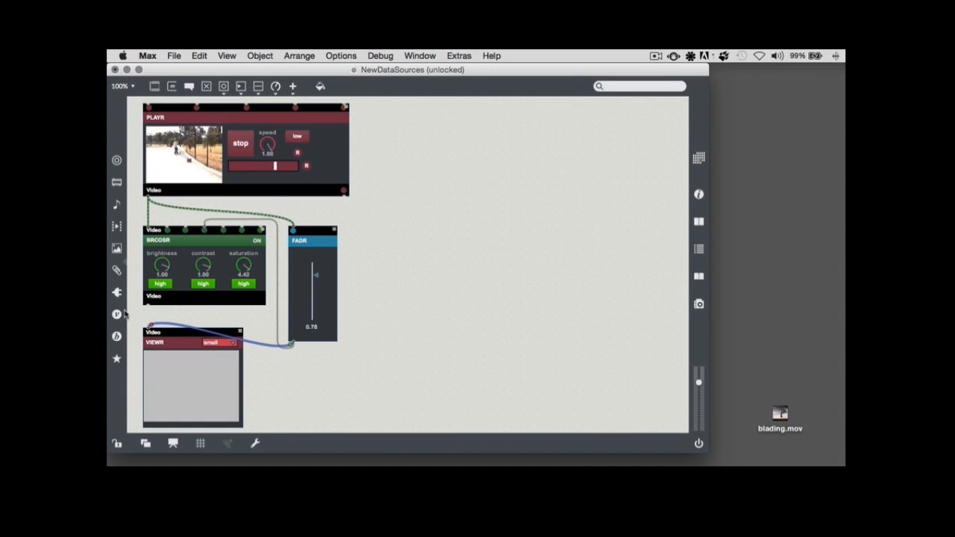
- Add an ANALYZR module from the Vizzie browser to the patcher
click(116, 314)
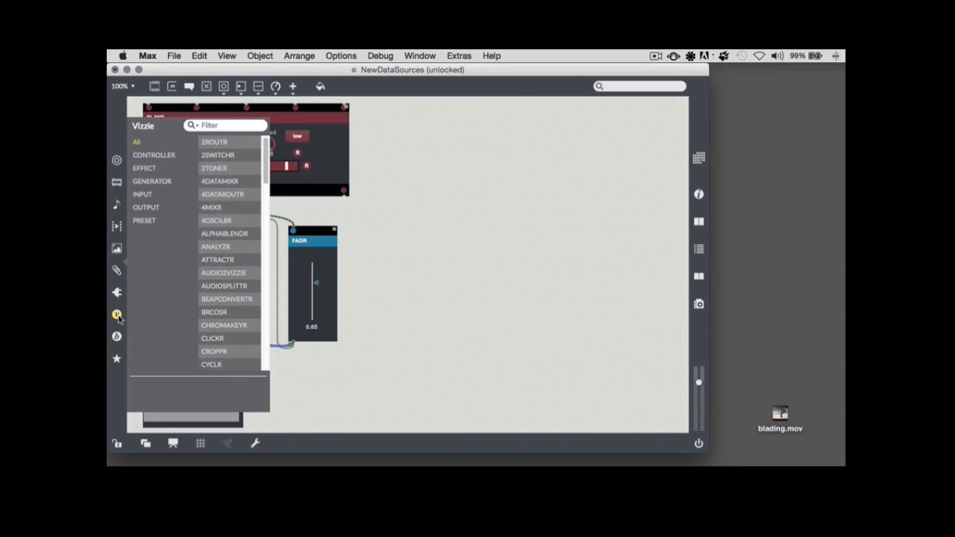
drag(313, 282, 313, 285)
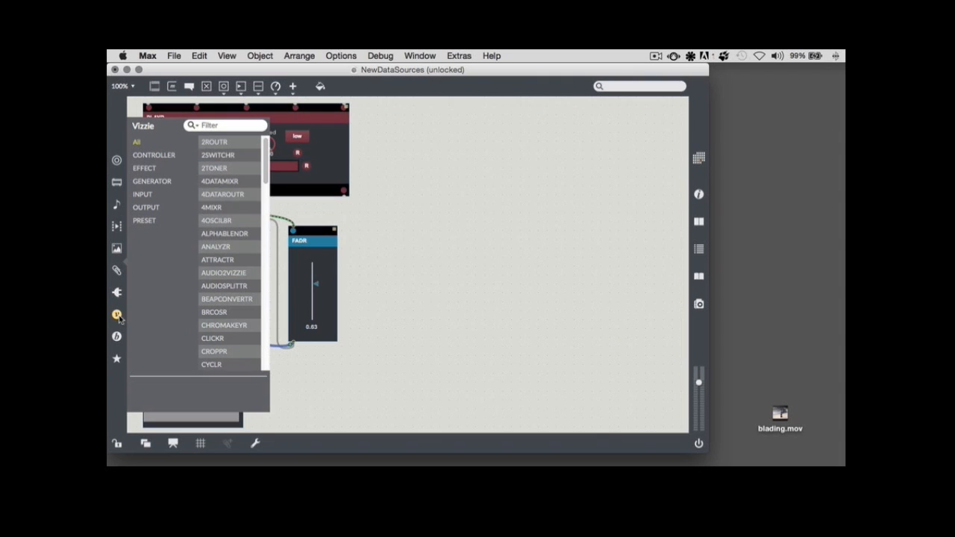
click(153, 182)
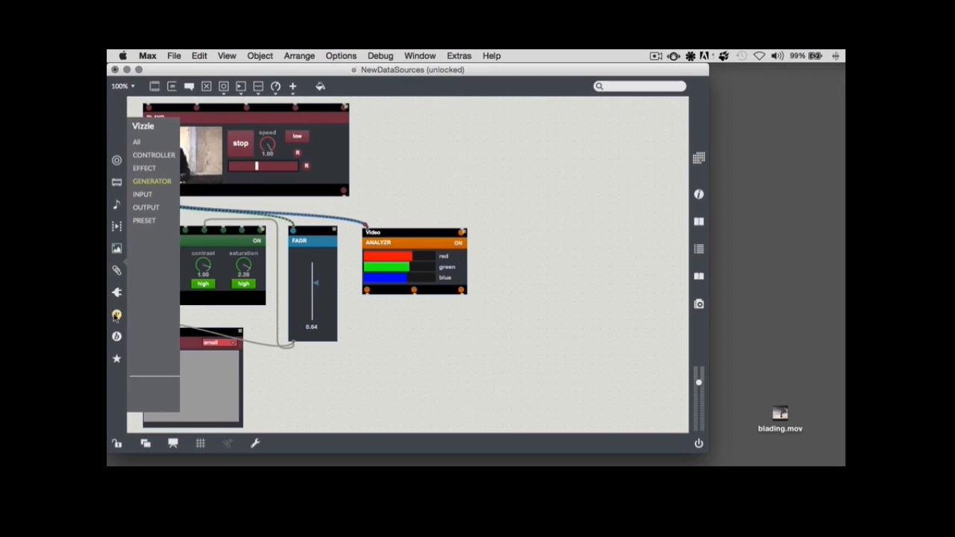
- Add a PRIMR generator from the Vizzie browser beneath the ANALYZR module
click(153, 182)
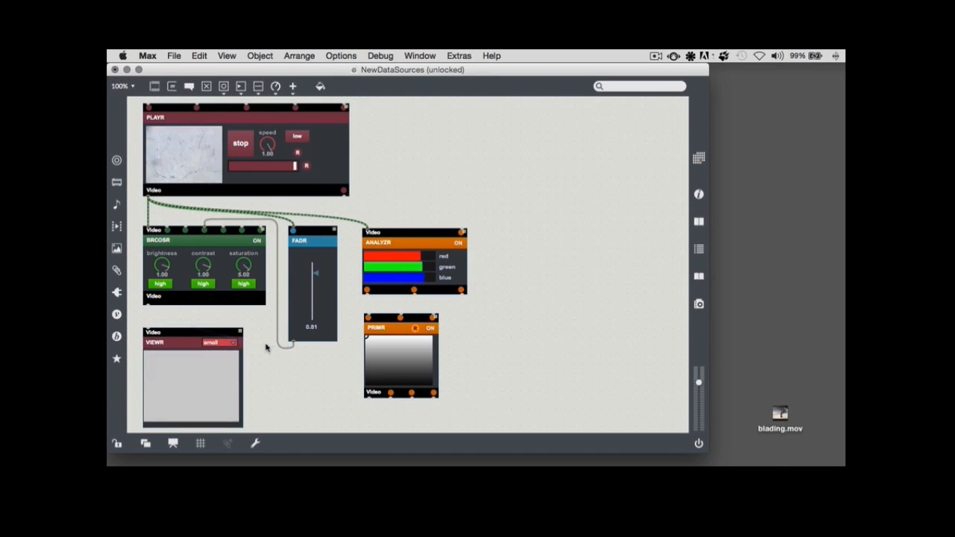
drag(313, 271, 316, 292)
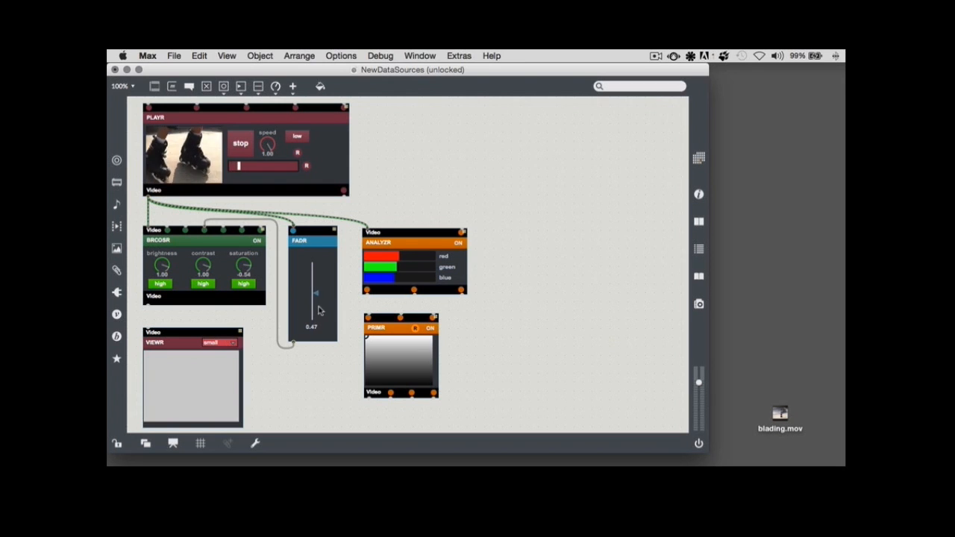